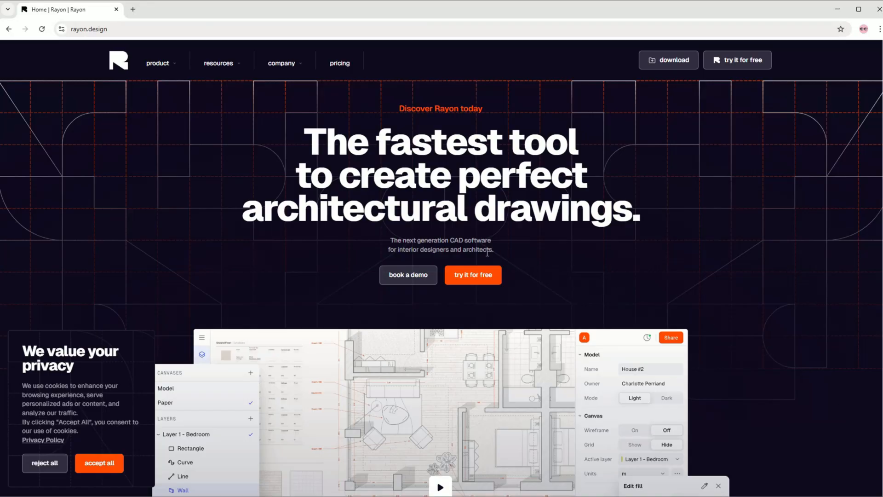
# Step: Go from the rayon.design homepage into the app's Personal workspace
pyautogui.click(738, 60)
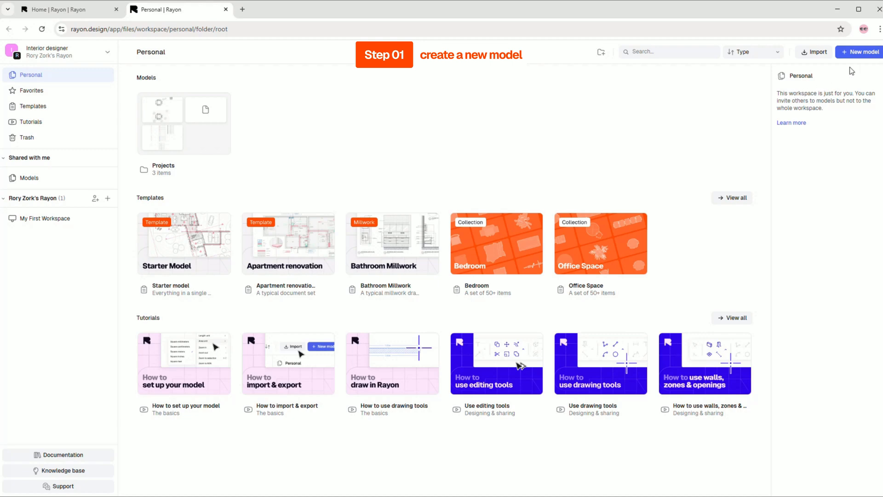
# Step: Create a new blank model named 'Title block'
pyautogui.click(860, 52)
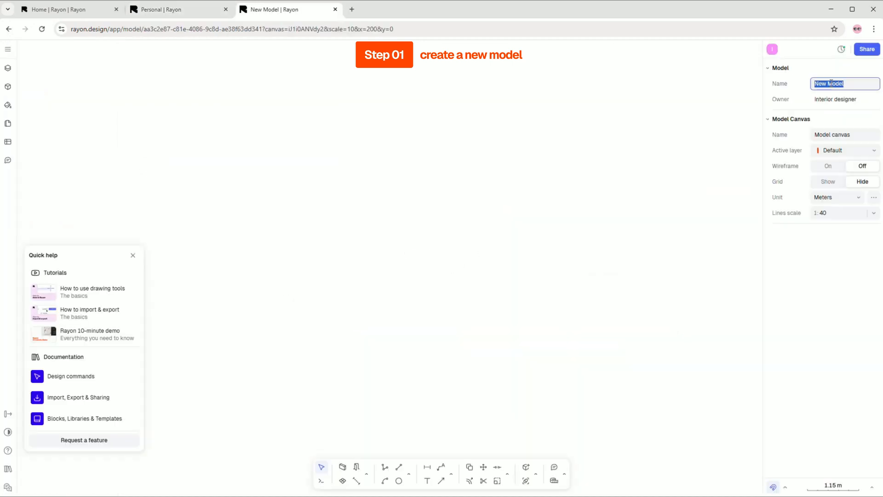
pyautogui.write('Title block')
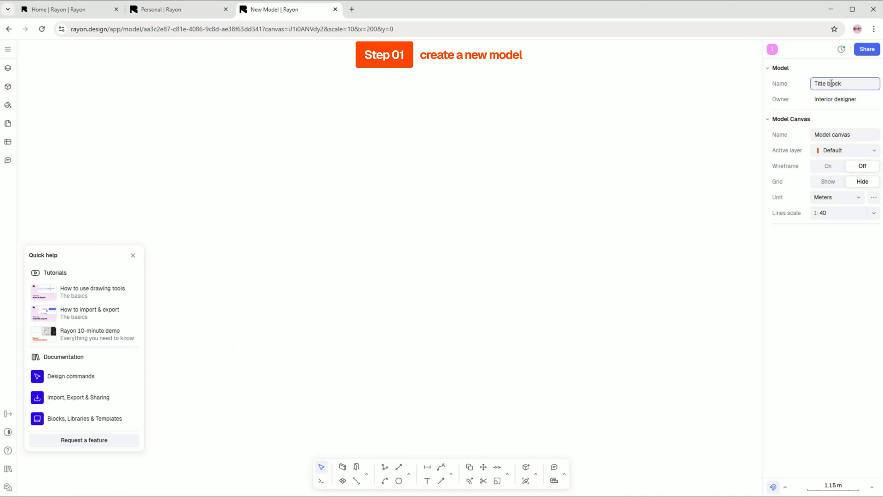
pyautogui.press('Return')
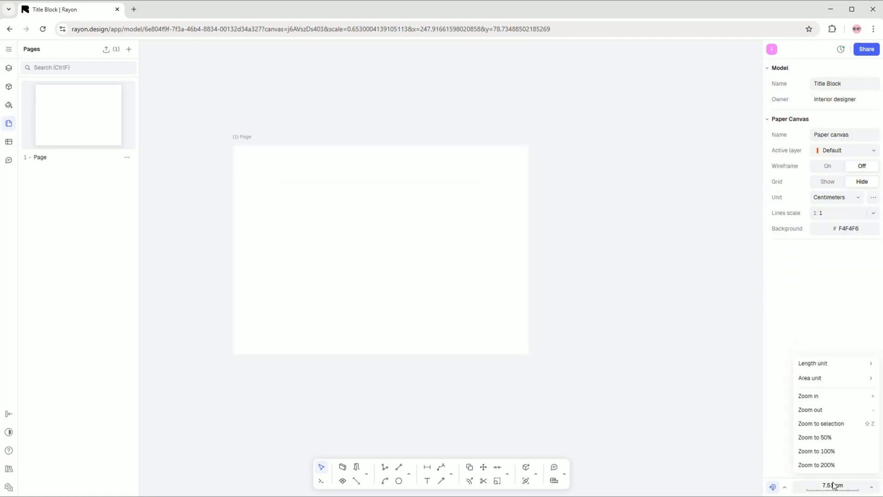
# Step: Fit the blank A3 page into the view from the scale menu
pyautogui.click(813, 363)
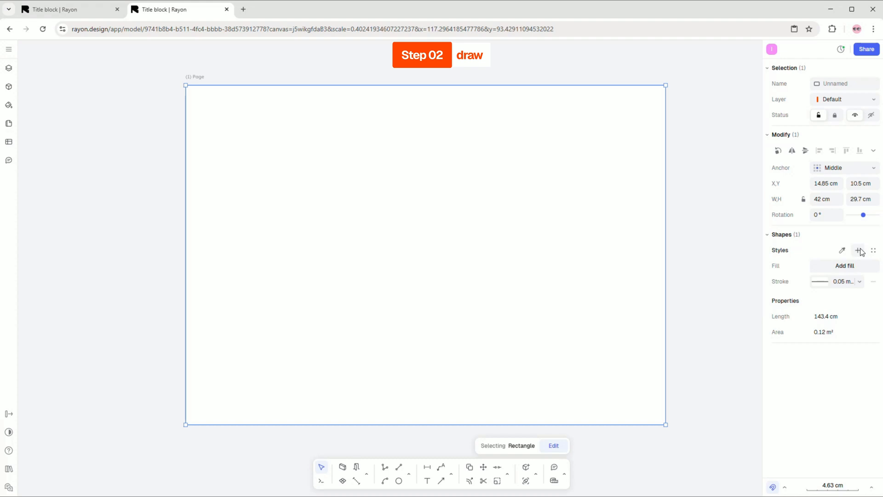
# Step: Draw the styled A3 border with inset margin, bottom title strip and vertical divider
pyautogui.click(821, 281)
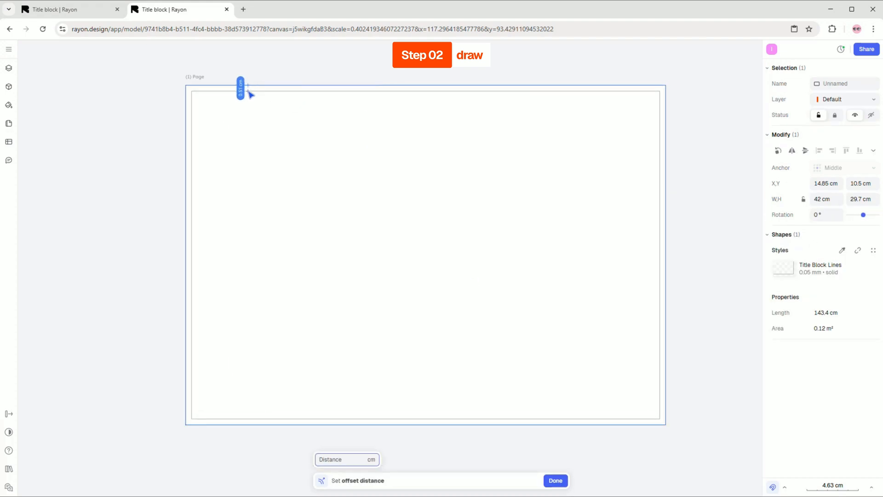
pyautogui.click(555, 480)
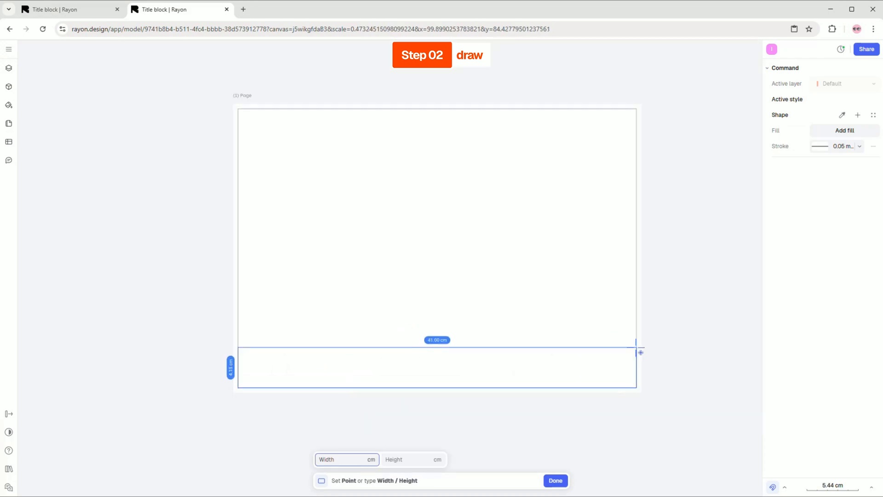
pyautogui.click(555, 480)
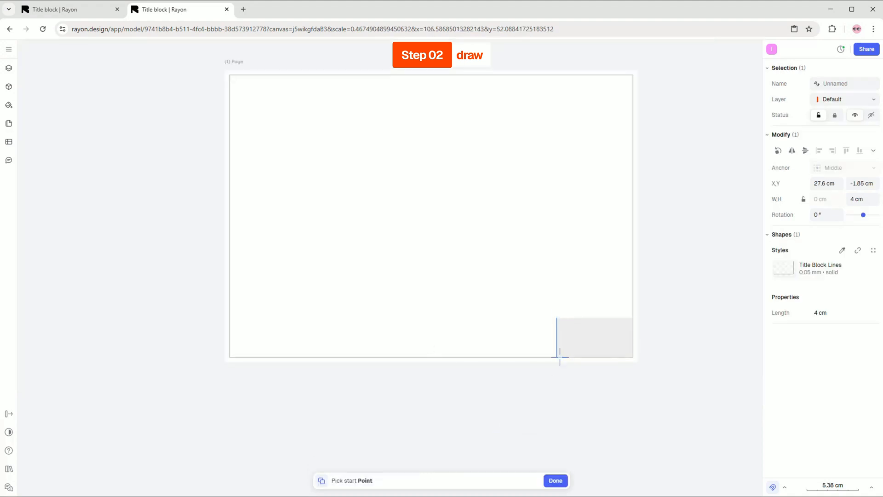
pyautogui.click(555, 480)
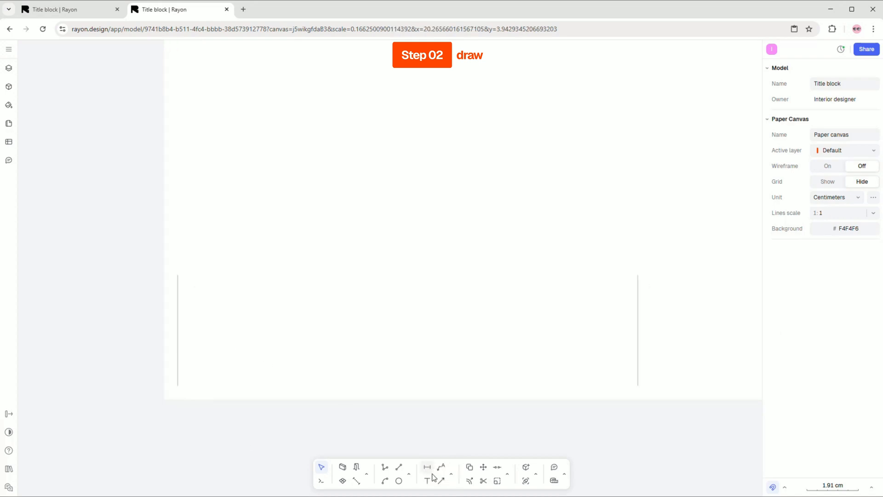
# Step: Add the 'House design' heading in Koulen font to the title strip
pyautogui.click(425, 480)
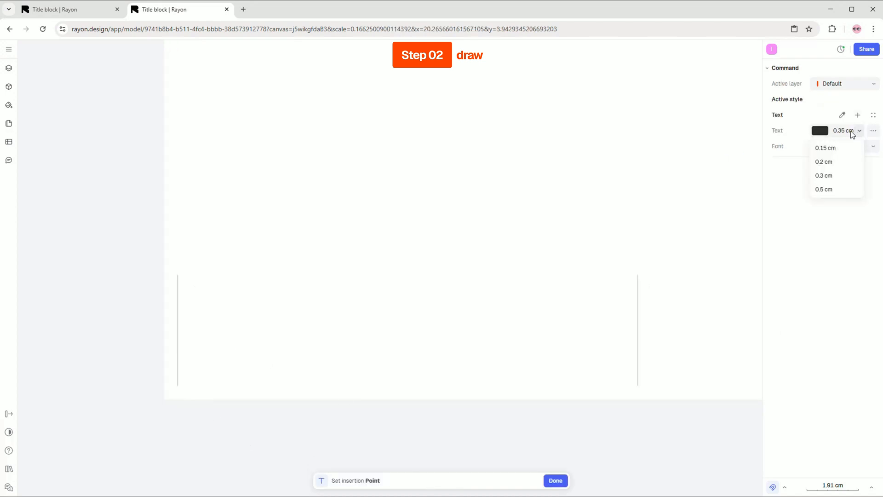
pyautogui.click(245, 287)
pyautogui.write('kou')
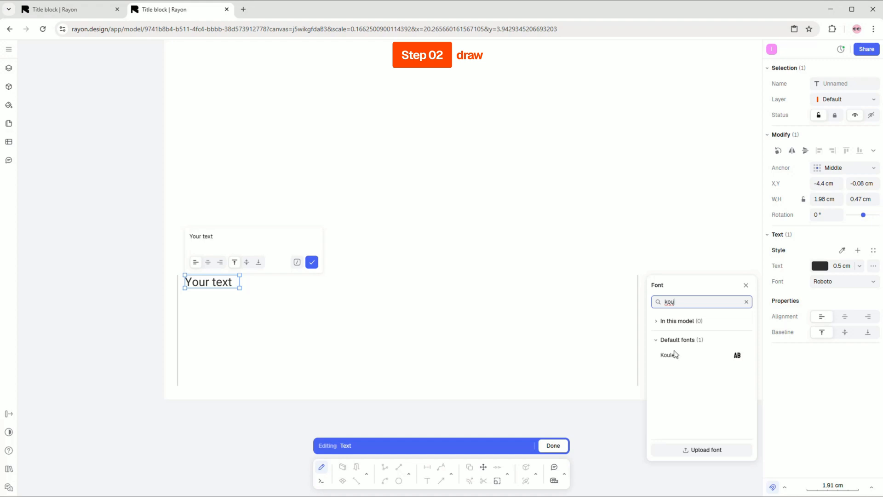
pyautogui.click(669, 355)
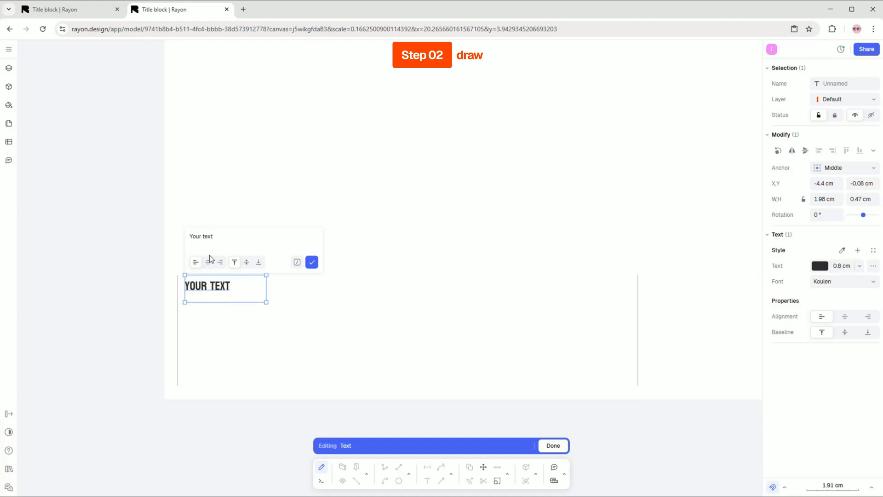
pyautogui.write('House design')
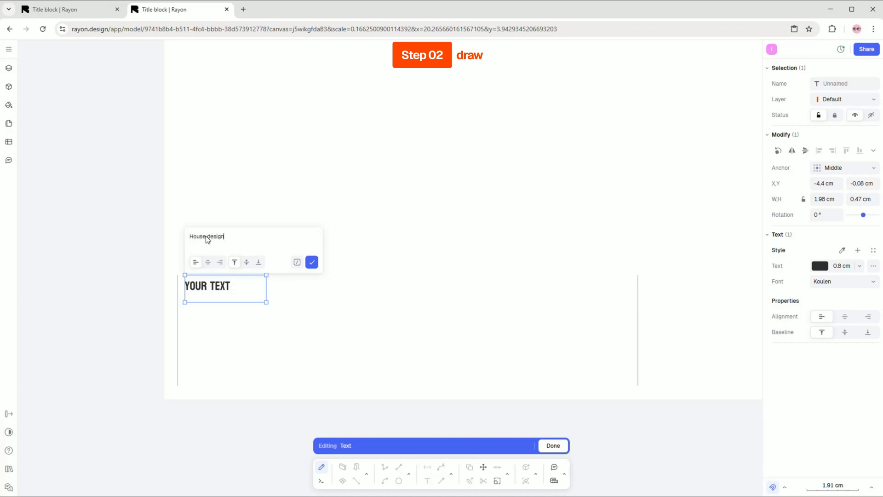
pyautogui.click(552, 446)
pyautogui.write('Furniture p')
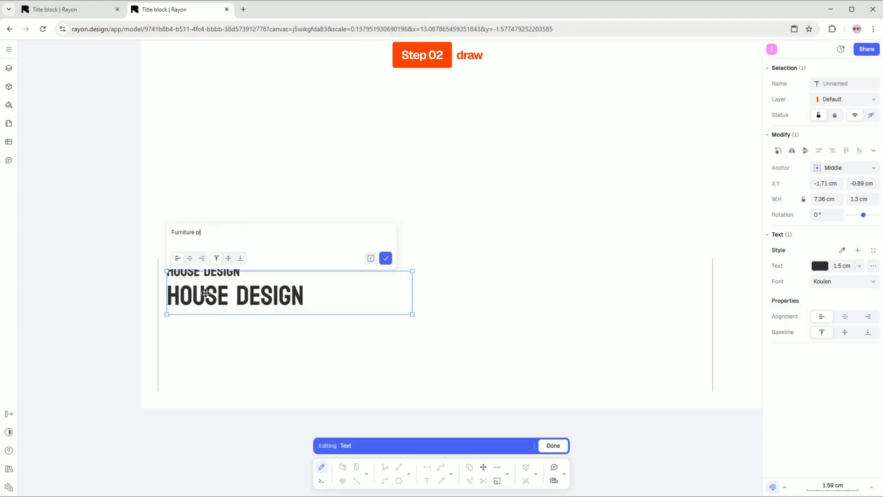
# Step: Name the heading text style 'Text 01' and add the smaller Paris, France line
pyautogui.click(386, 258)
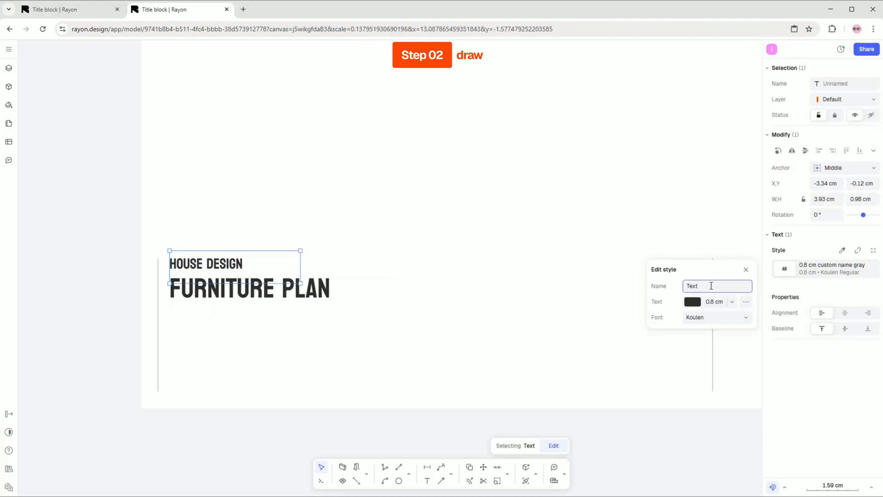
pyautogui.write('Text 01')
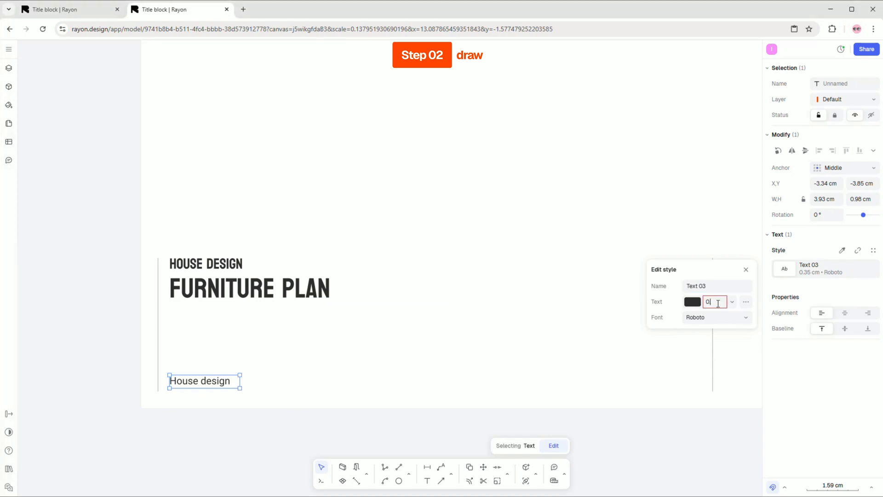
pyautogui.click(495, 314)
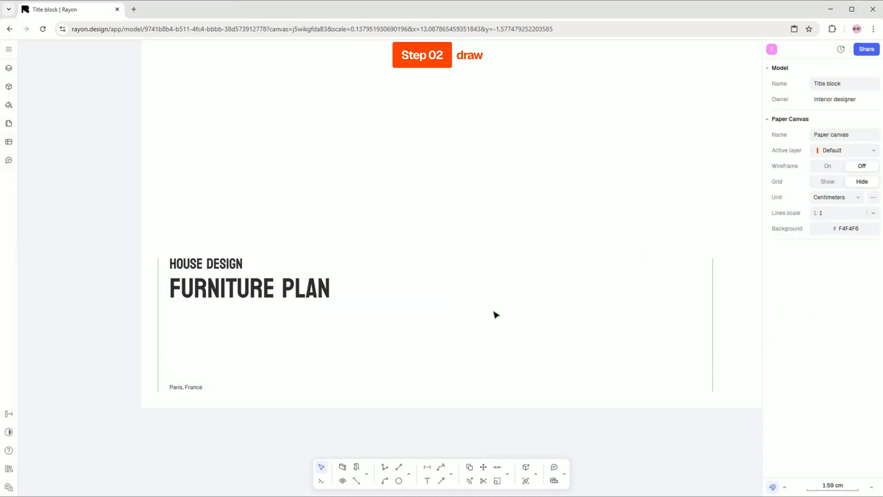
# Step: Add CLIENT INFO, client names and the numbered details rows to the next strip sections
pyautogui.click(363, 313)
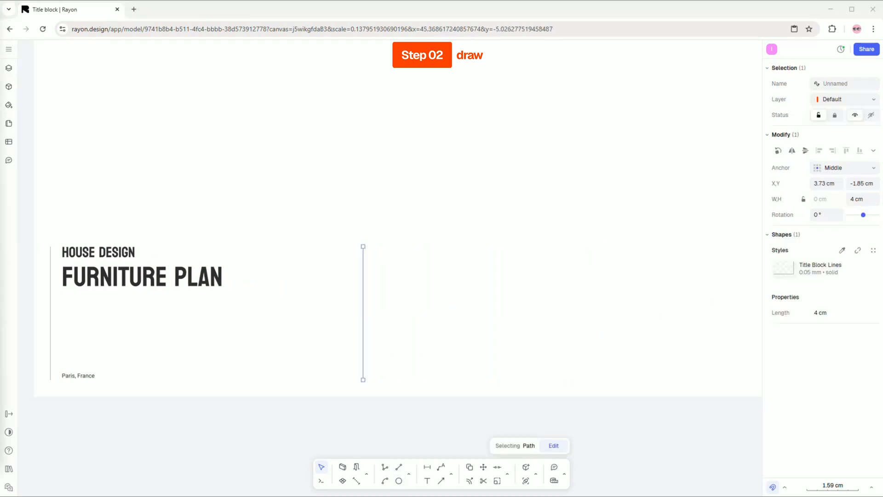
pyautogui.click(620, 248)
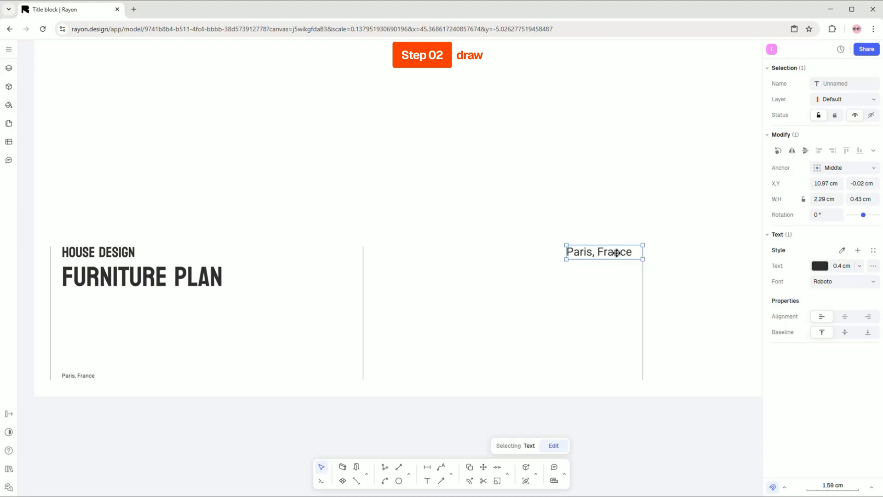
pyautogui.write('CLIENT INFO')
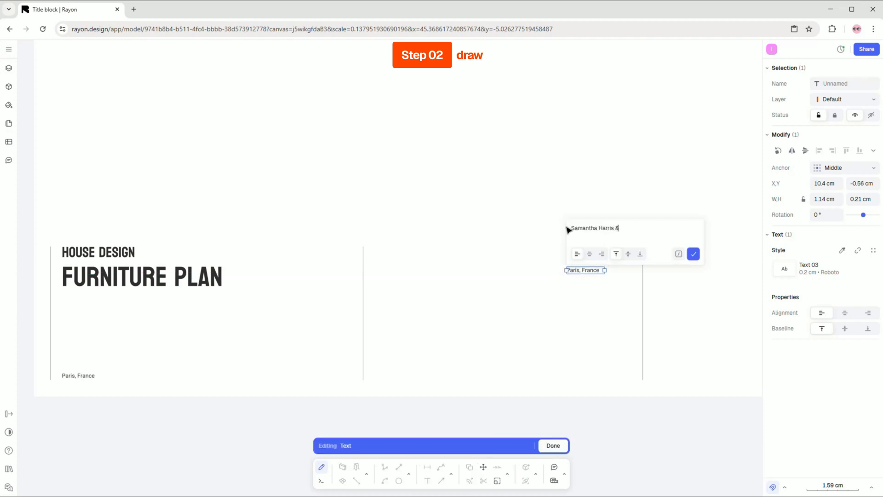
pyautogui.click(552, 446)
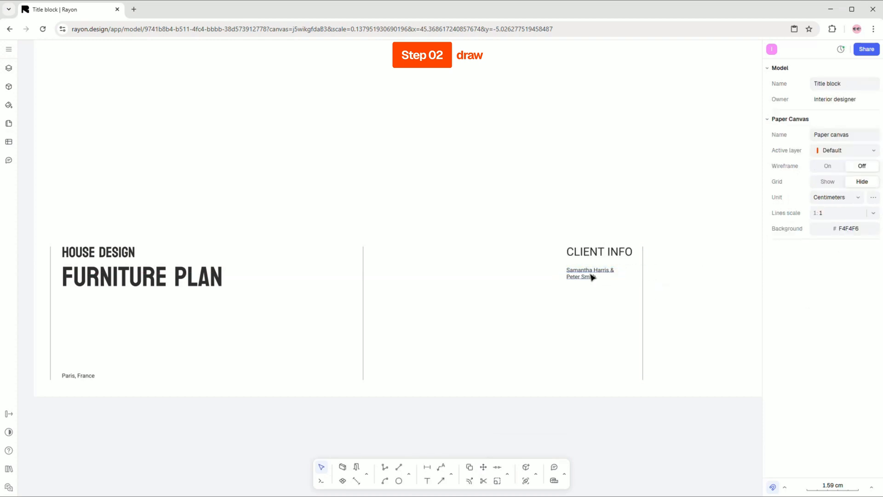
pyautogui.press('ctrl+v')
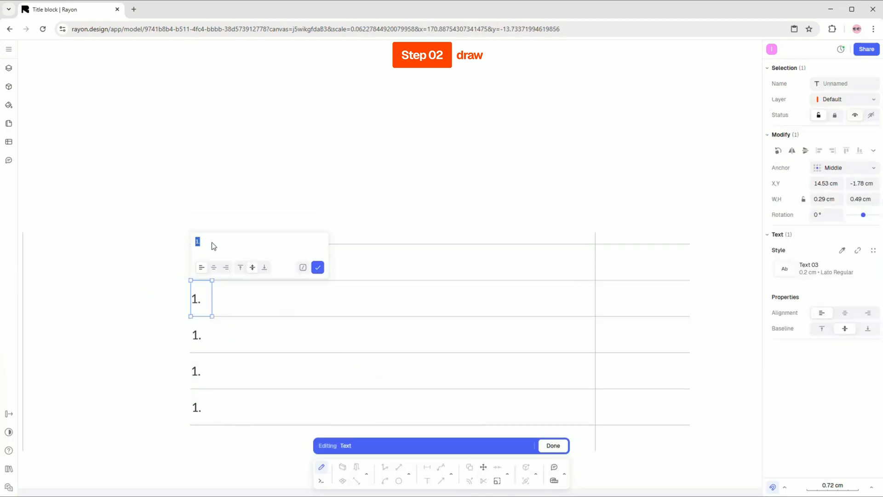
pyautogui.click(552, 446)
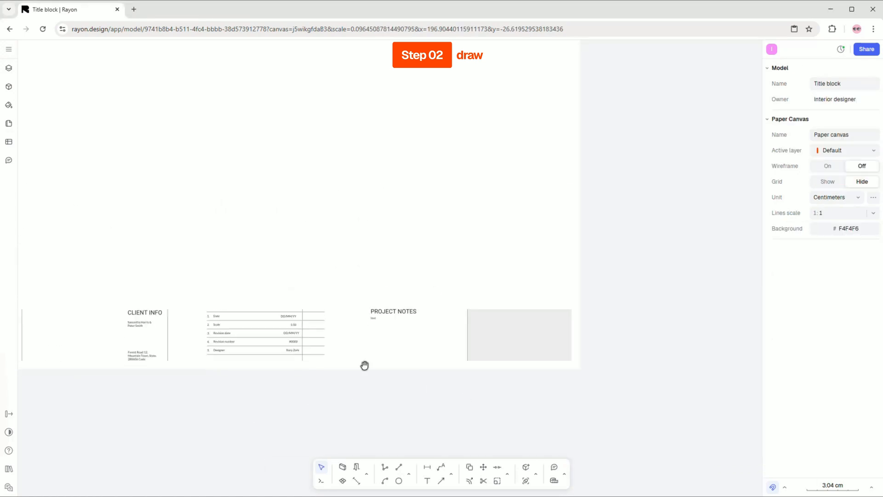
pyautogui.click(518, 290)
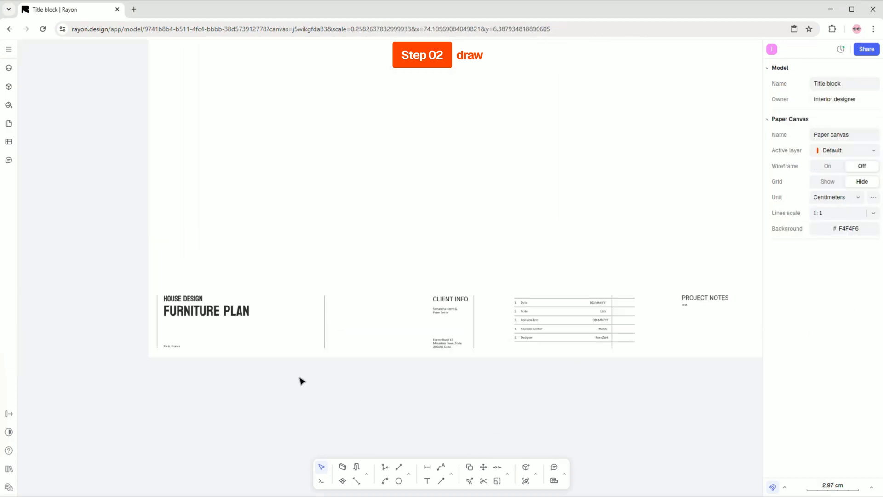
# Step: Search the block libraries for 'north' and place North point white in the strip
pyautogui.click(8, 86)
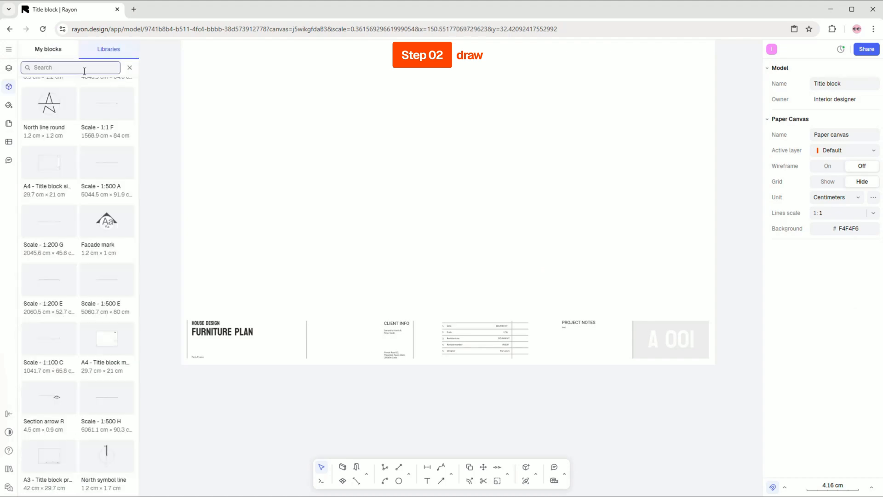
pyautogui.write('north')
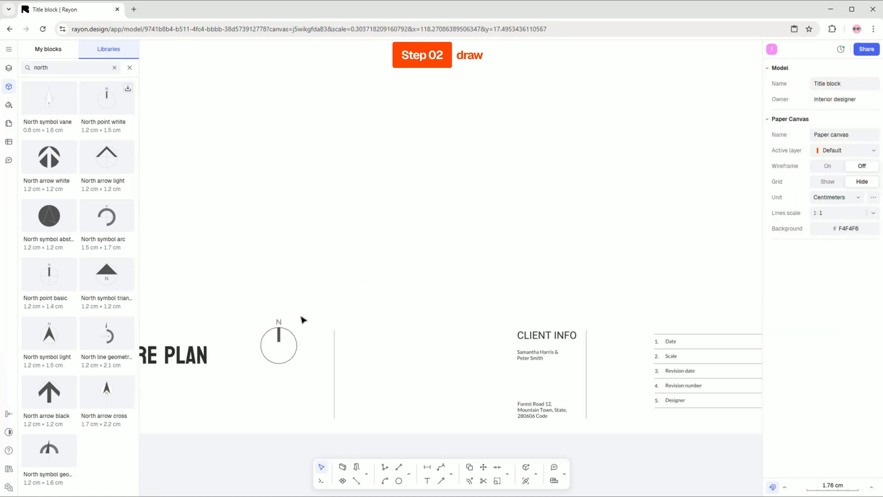
pyautogui.click(399, 480)
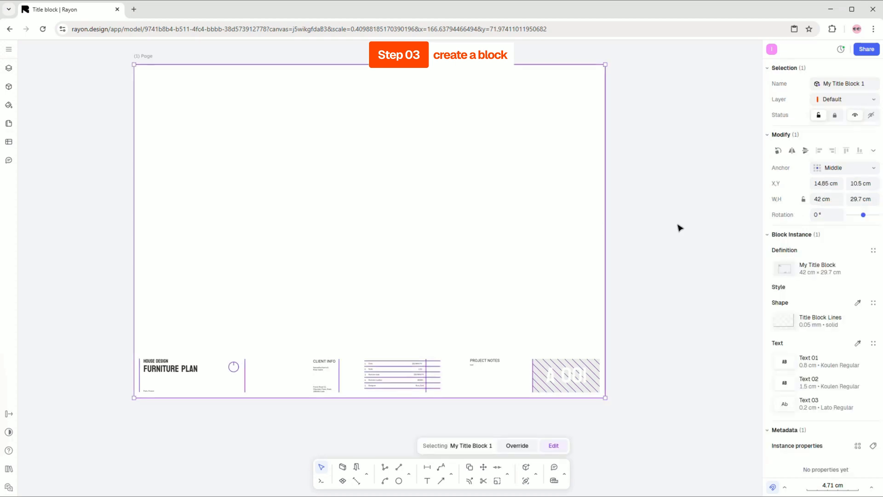
# Step: Open the My Title Block definition's properties
pyautogui.click(10, 87)
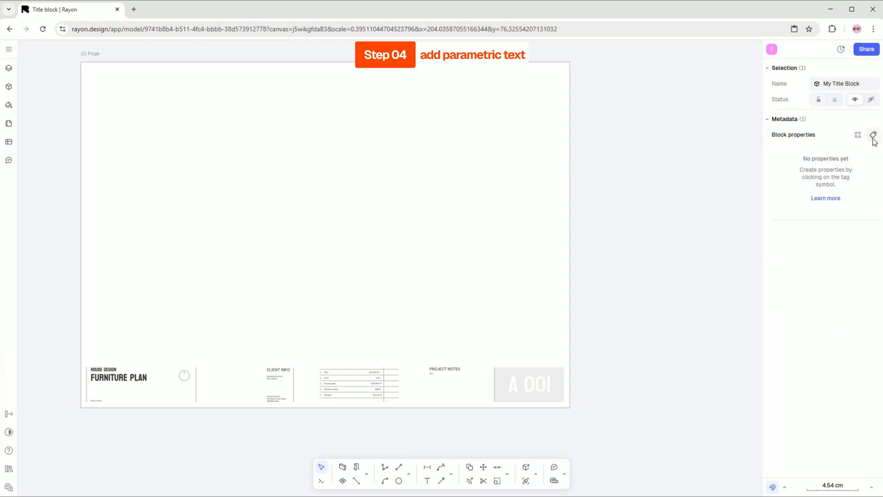
# Step: Tick block properties in Metadata, including Project name and Project notes
pyautogui.click(874, 134)
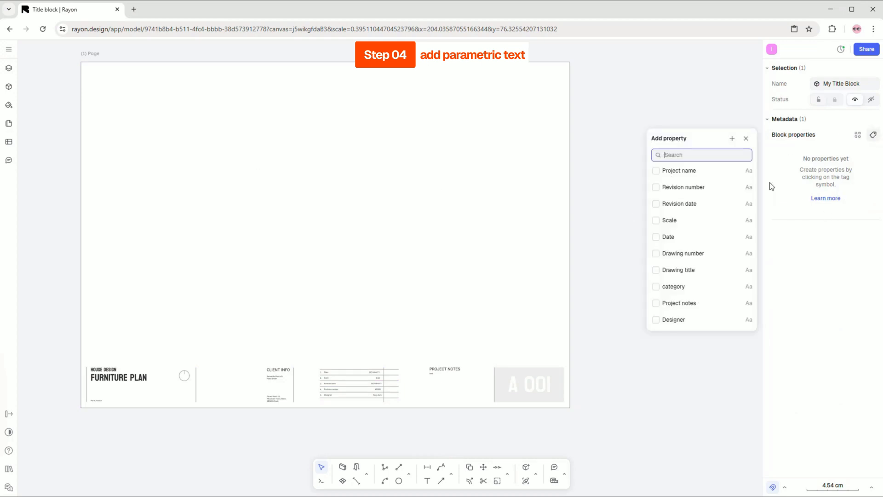
pyautogui.click(732, 138)
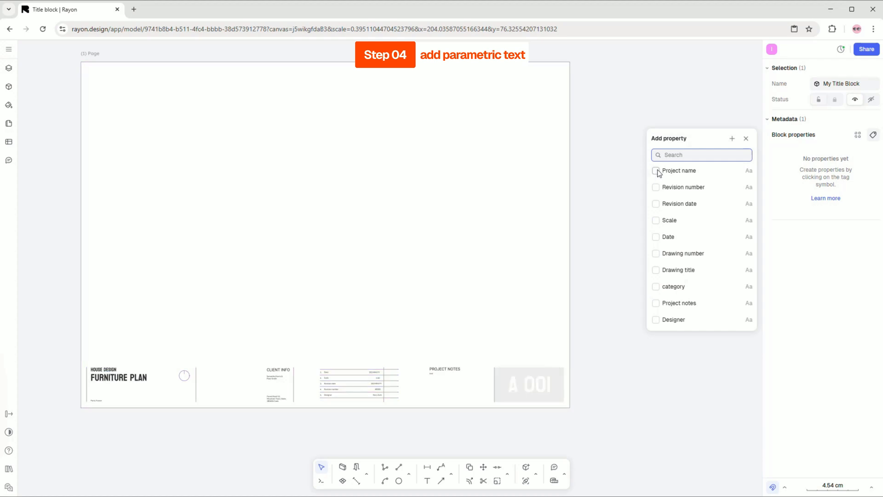
pyautogui.click(656, 203)
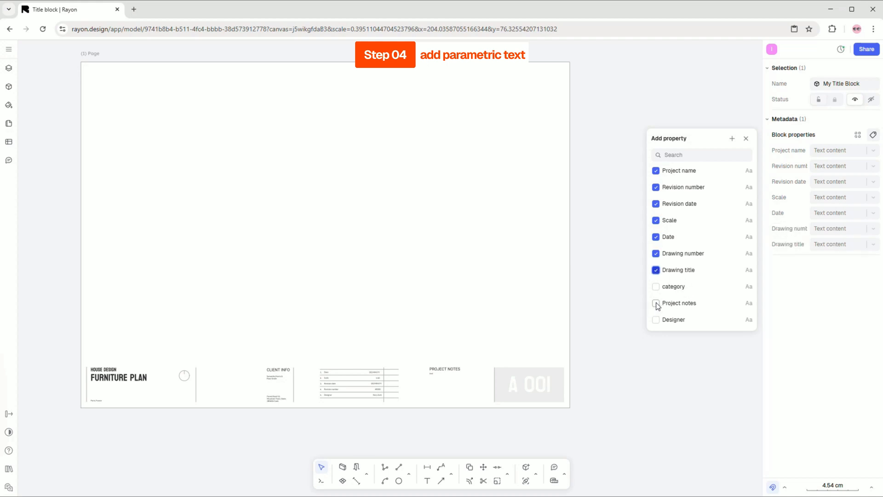
pyautogui.click(655, 303)
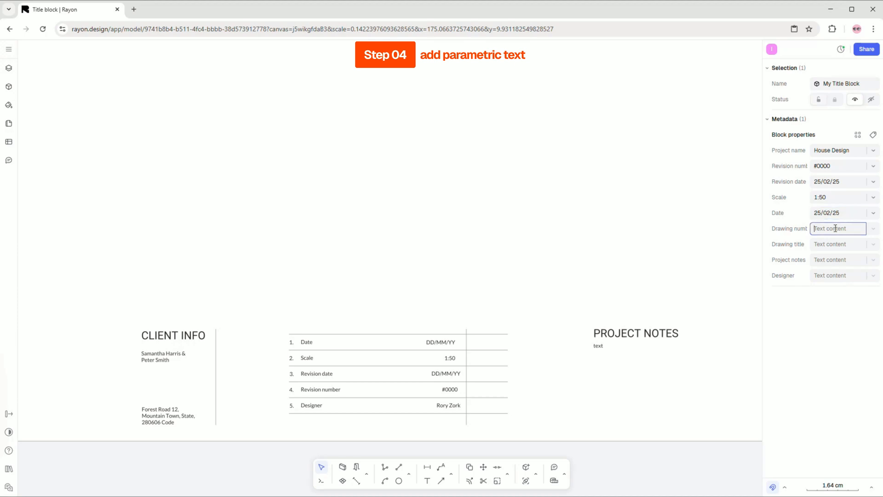
# Step: Enter property values 'A' and 'Rory Zork', then link House Design to Project name
pyautogui.write('A 001')
pyautogui.click(838, 244)
pyautogui.write('Furniture Plan')
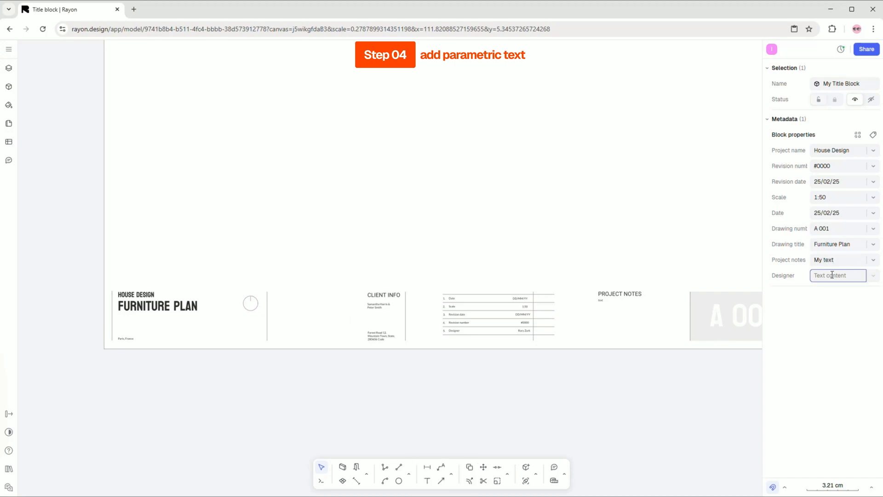
pyautogui.write('Rory Zork')
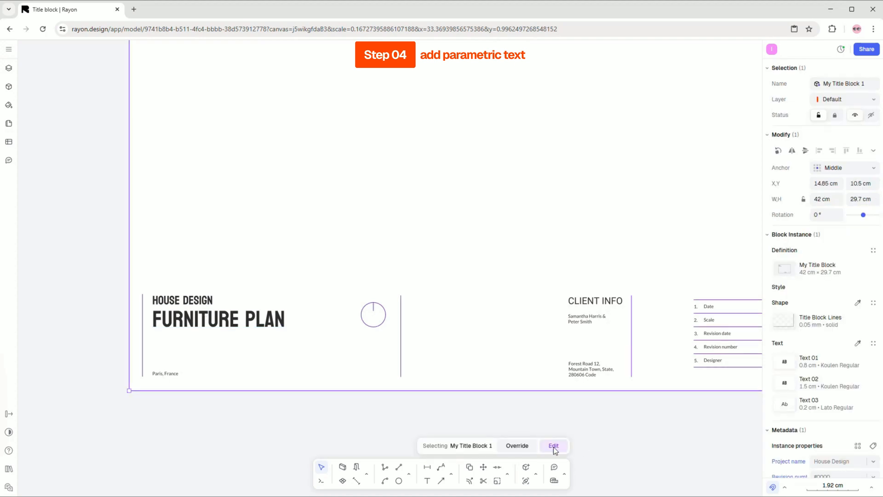
pyautogui.click(553, 446)
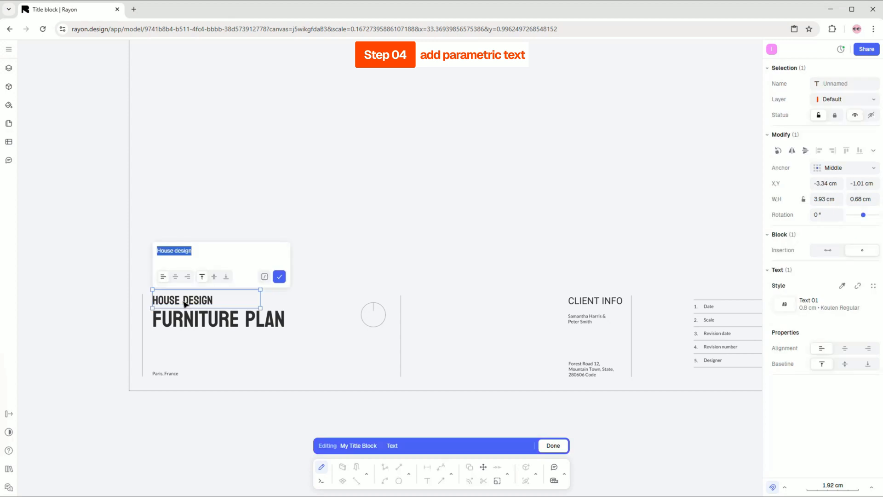
pyautogui.moveTo(266, 263)
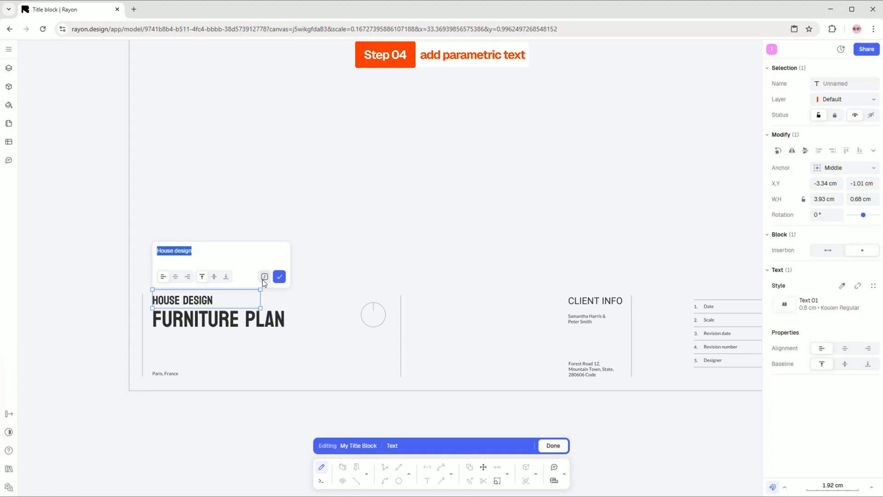
pyautogui.moveTo(264, 277)
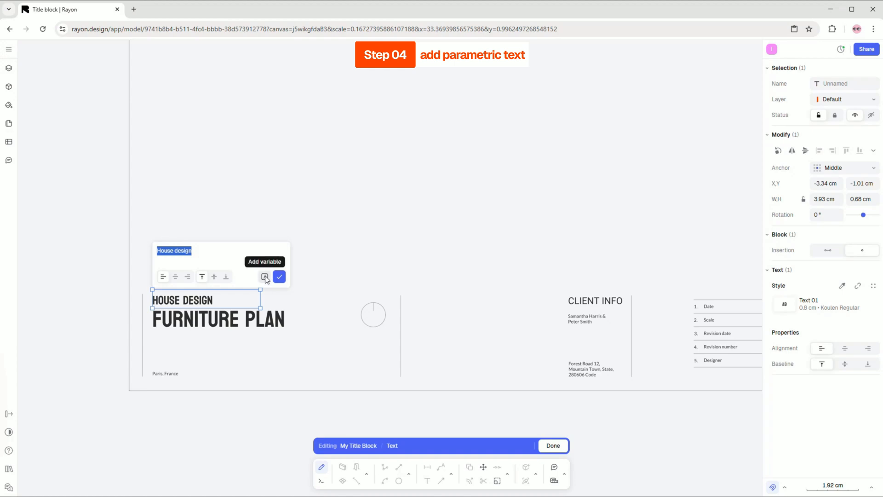
pyautogui.click(264, 277)
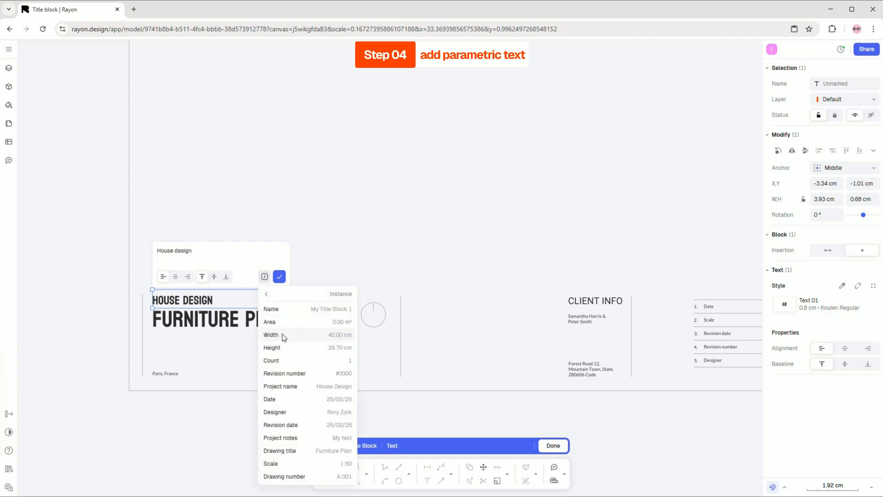
pyautogui.moveTo(285, 387)
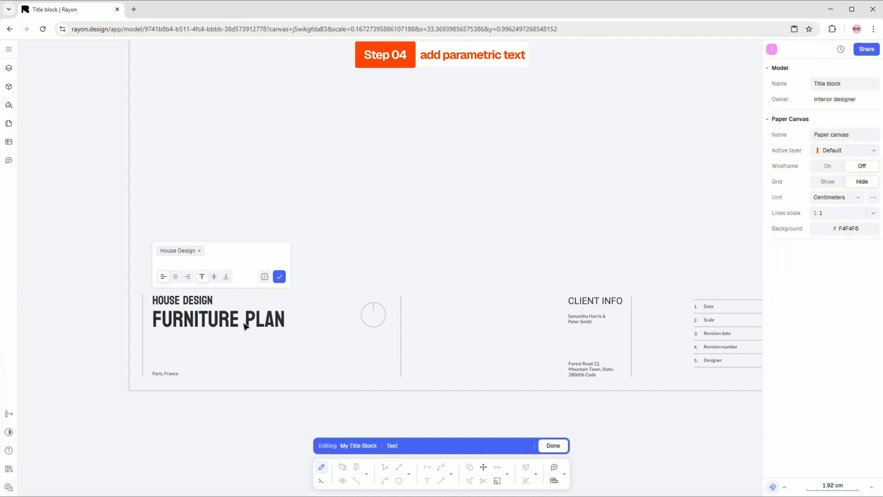
# Step: Link the Furniture Plan heading to a block property variable
pyautogui.click(279, 277)
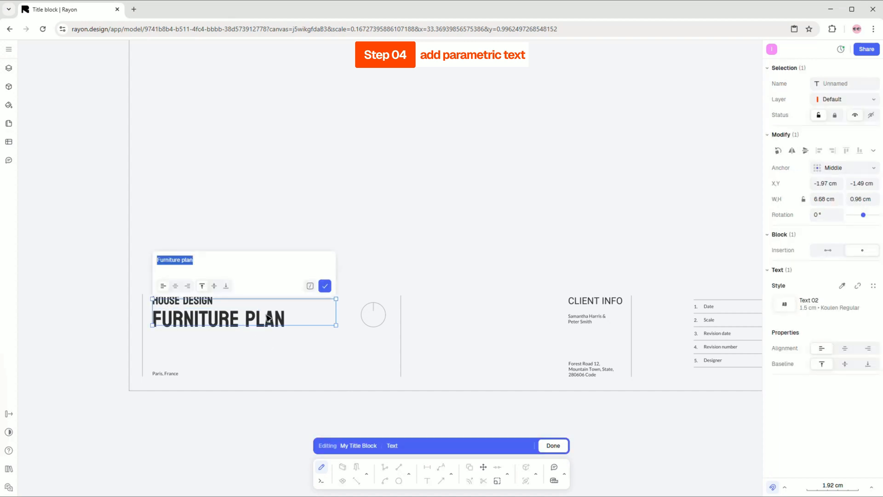
pyautogui.click(310, 285)
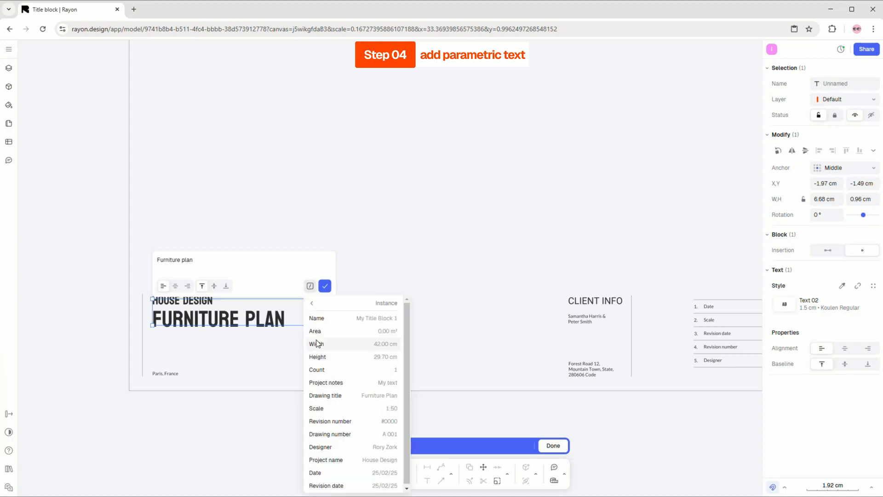
pyautogui.click(324, 285)
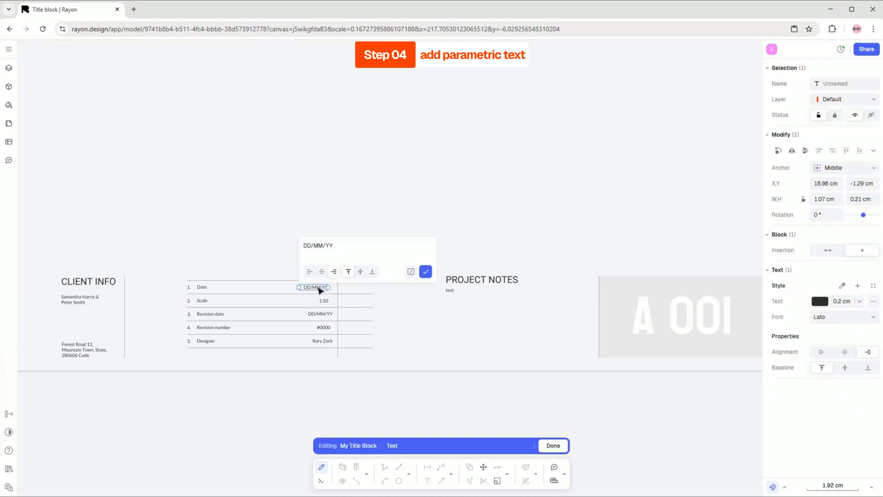
# Step: Link the table's Date, Scale and Revision date values to instance properties (25/02/25, 1:50)
pyautogui.click(410, 271)
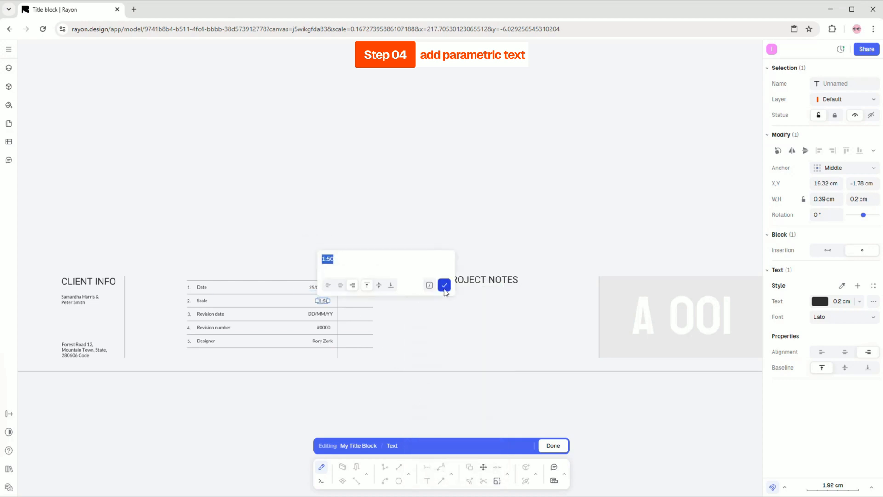
pyautogui.click(444, 284)
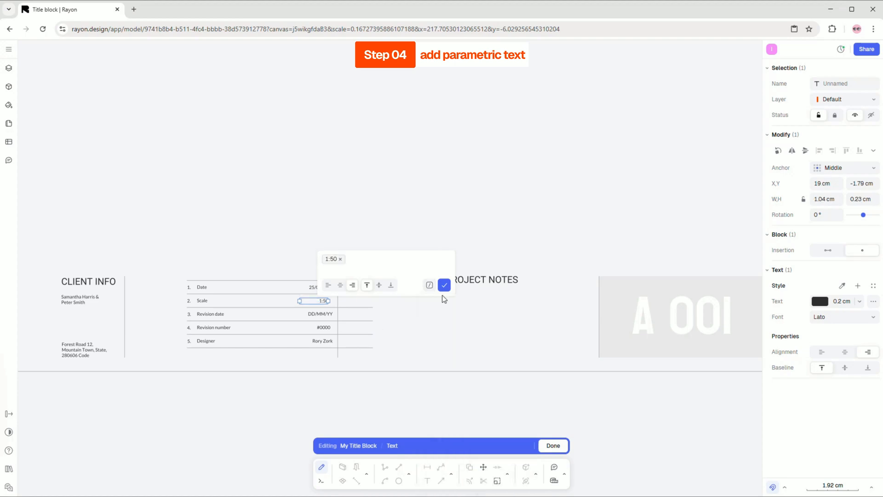
pyautogui.click(415, 298)
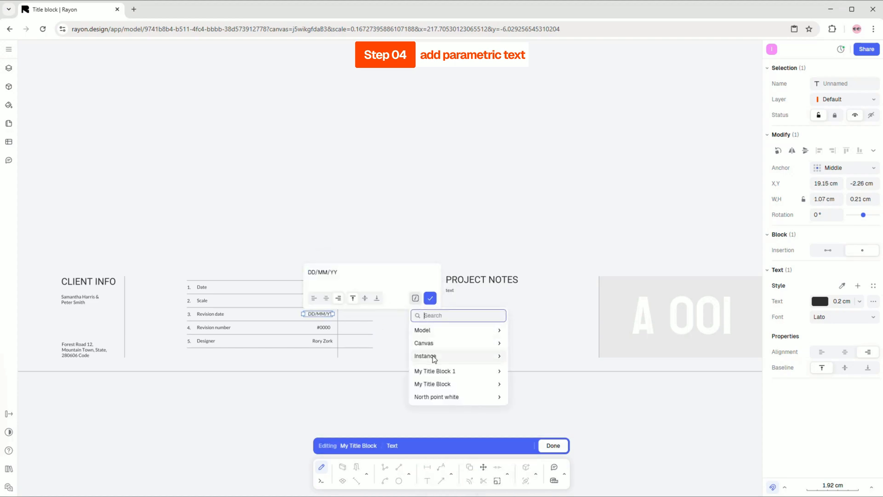
pyautogui.click(430, 298)
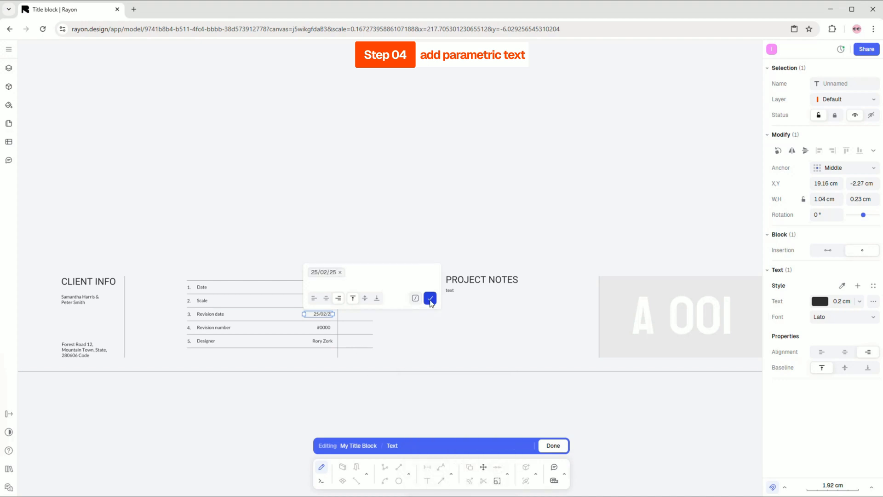
pyautogui.click(426, 311)
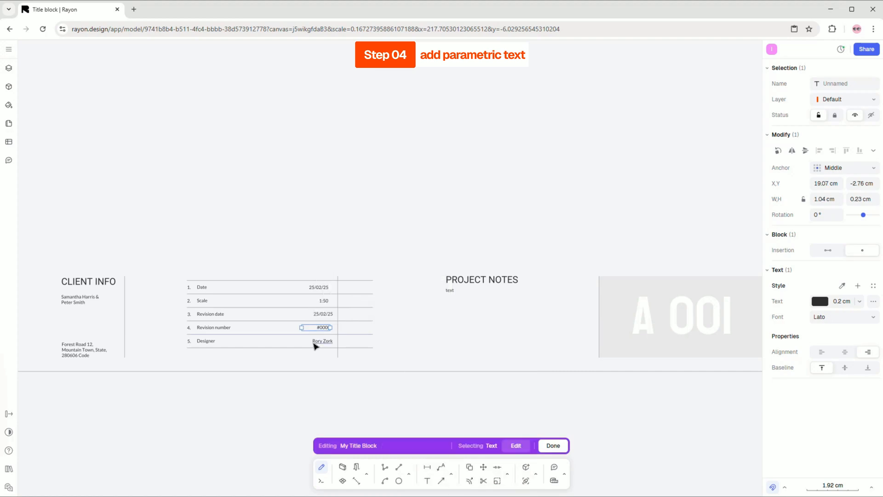
pyautogui.click(322, 341)
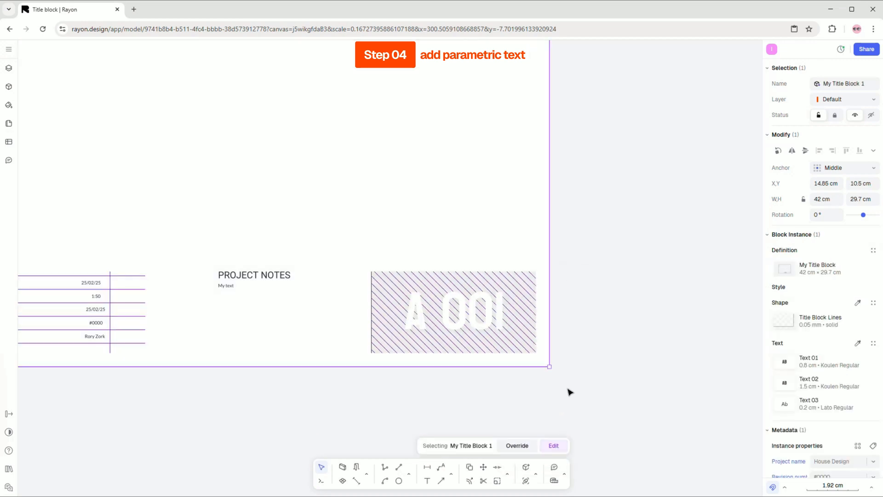
# Step: Change the block's Drawing title from Furniture Plan to Walls Plan and check instance properties
pyautogui.click(553, 446)
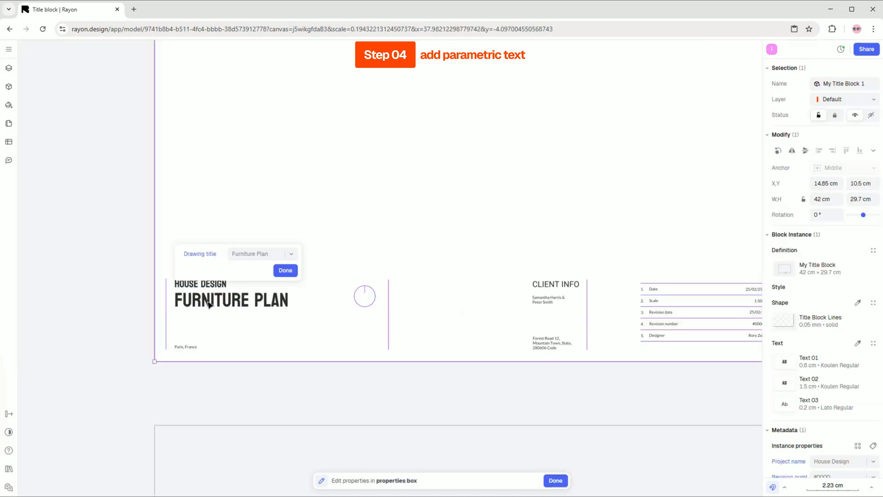
pyautogui.write('Walls Plan')
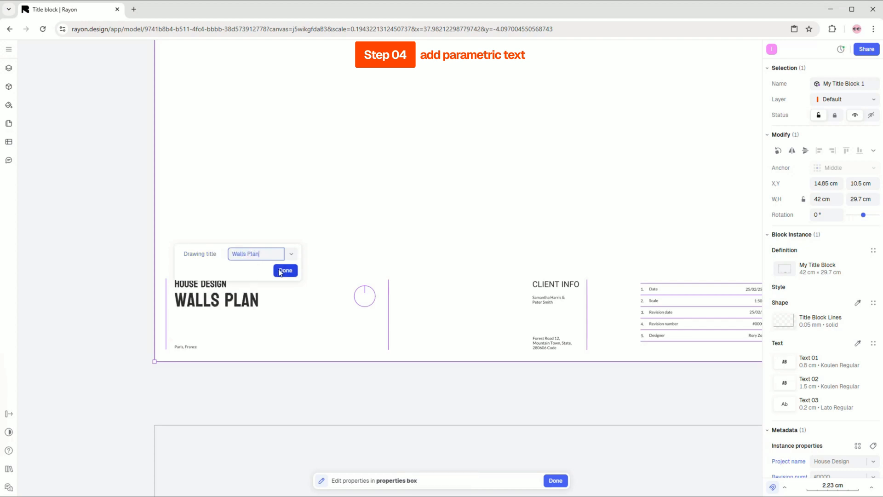
pyautogui.click(285, 271)
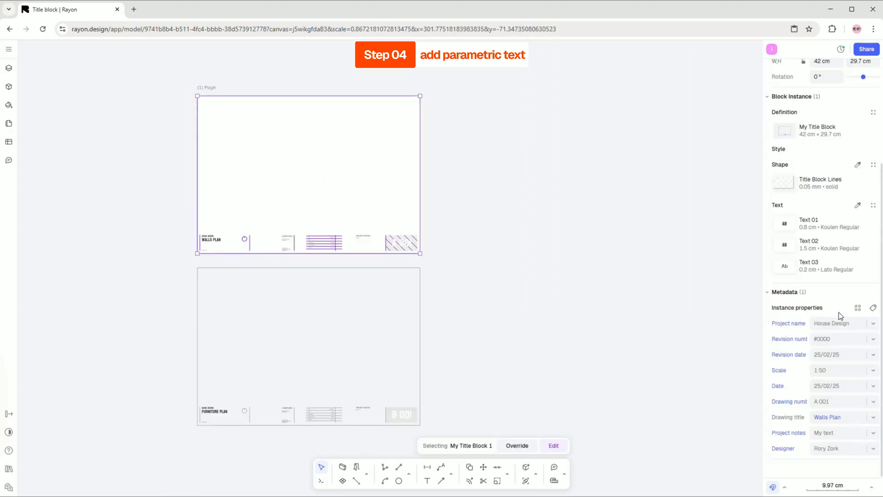
pyautogui.click(838, 417)
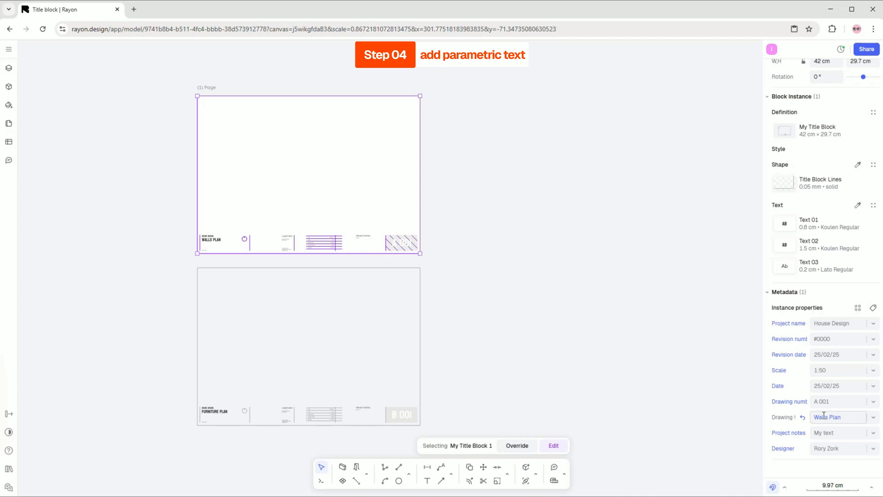
pyautogui.moveTo(802, 416)
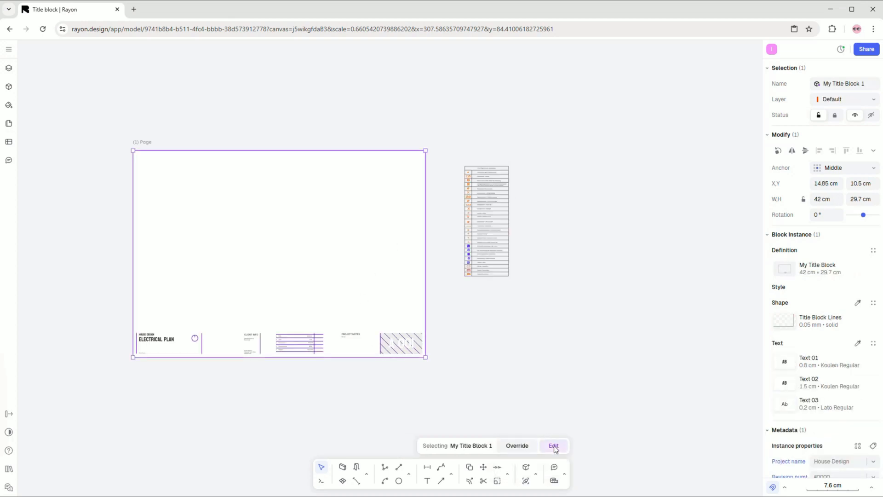
# Step: Edit My Title Block to place the symbol legend in its top-right area
pyautogui.click(553, 446)
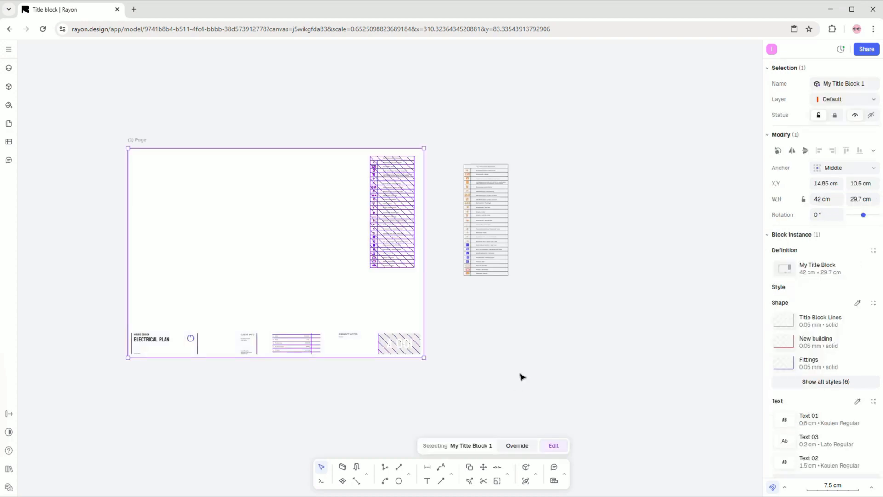
pyautogui.click(486, 219)
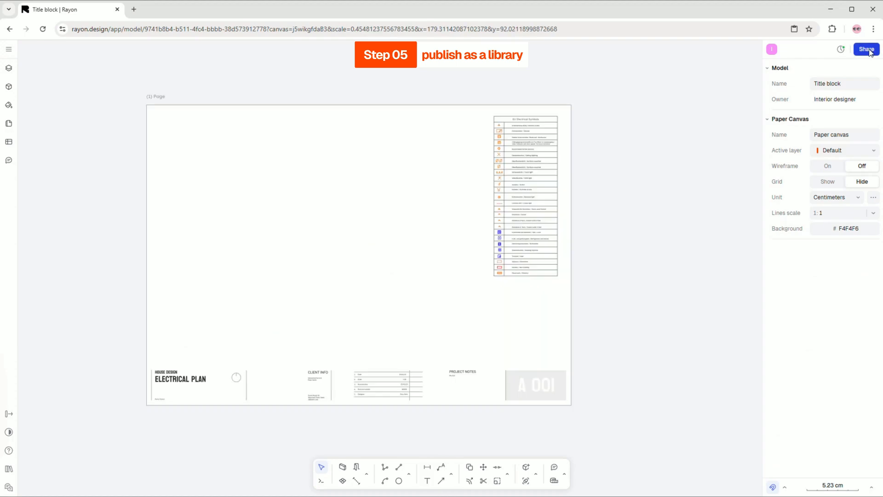
# Step: Publish the model's blocks as a library with a hand emoji icon
pyautogui.click(866, 50)
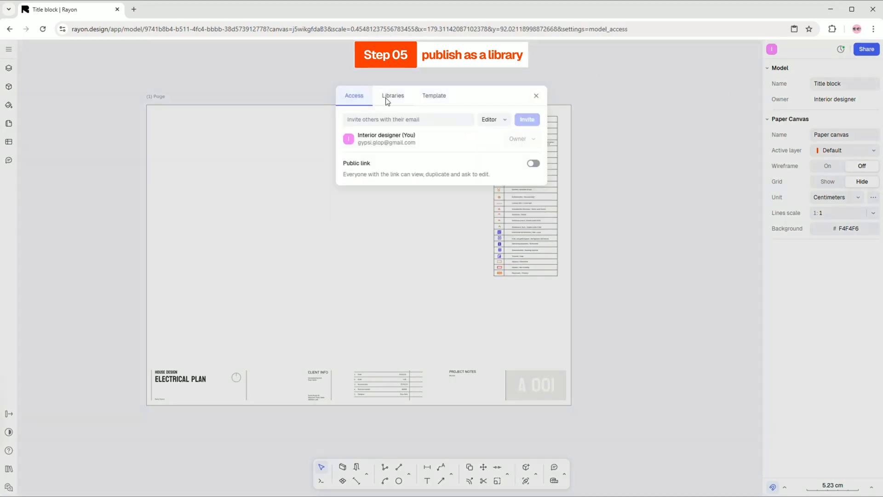
pyautogui.click(393, 95)
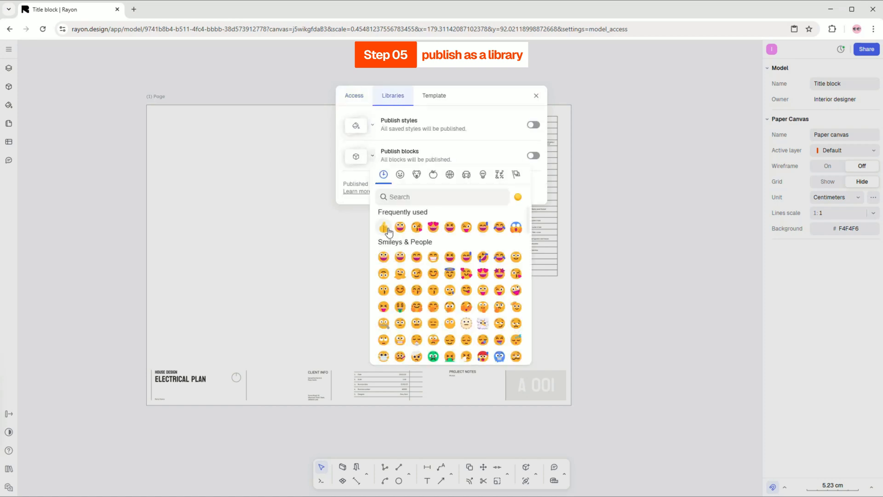
pyautogui.click(383, 227)
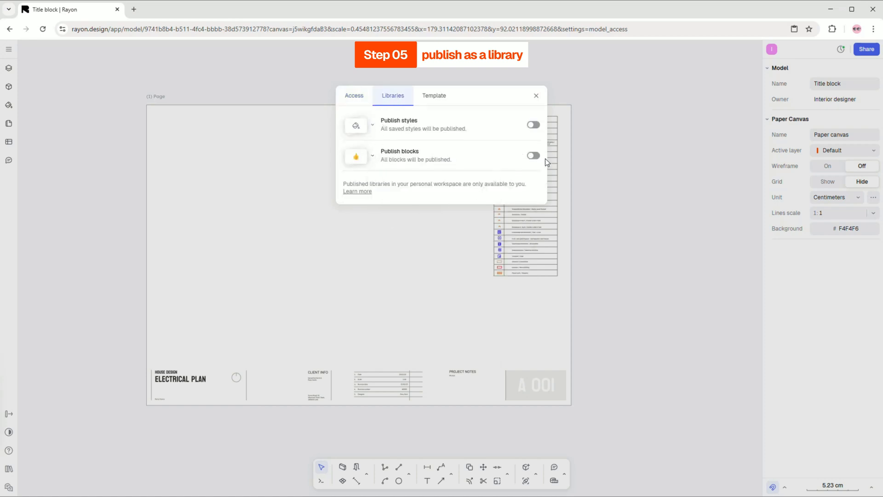
pyautogui.click(536, 95)
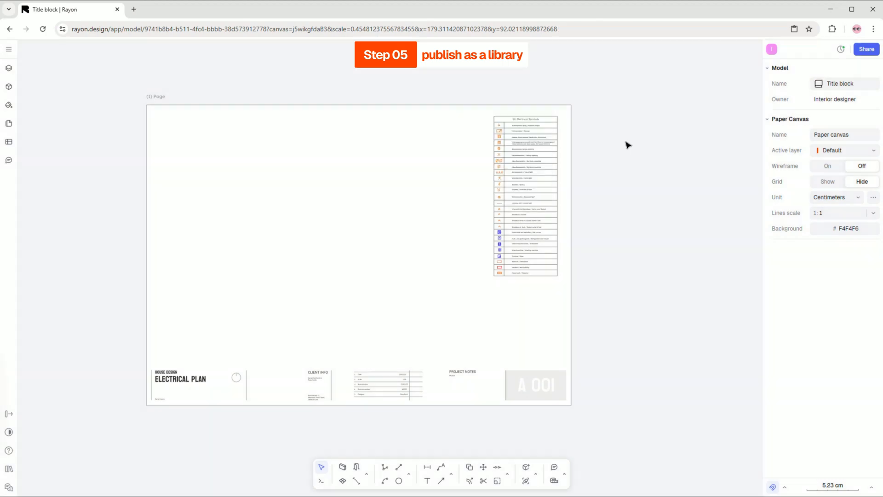
pyautogui.click(9, 50)
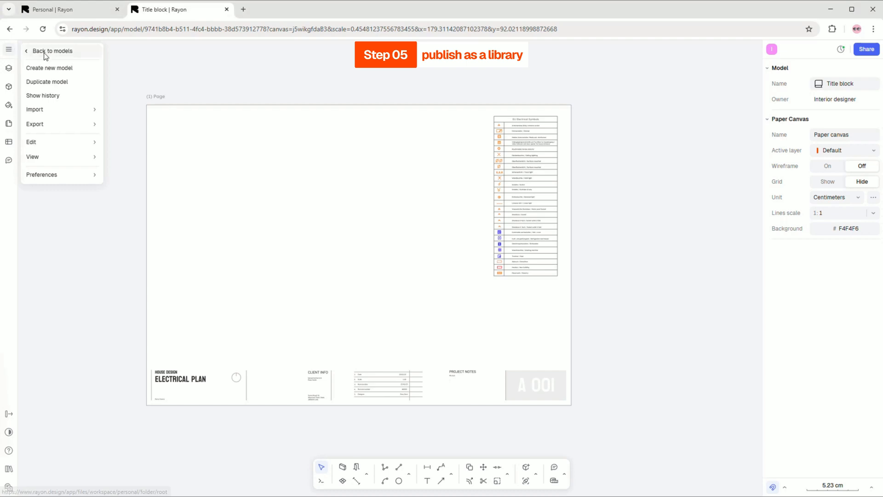
# Step: Create a new model and insert My Title Block from the Title block library
pyautogui.click(53, 50)
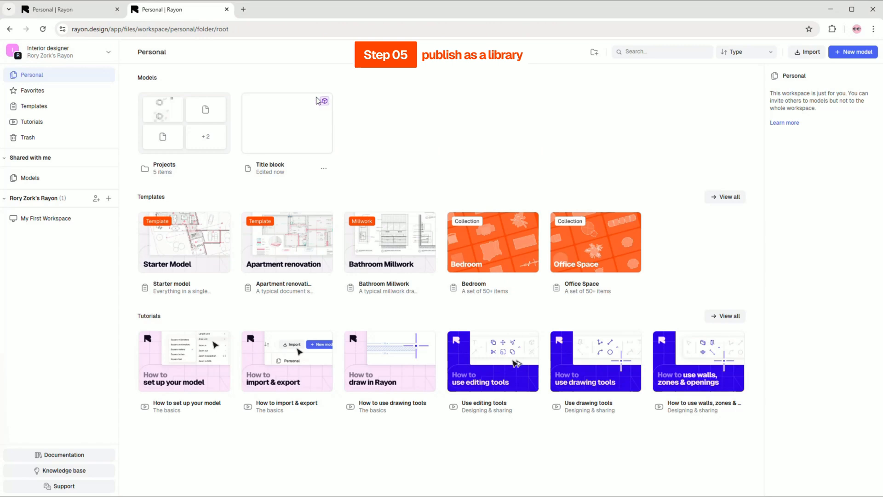
pyautogui.moveTo(853, 52)
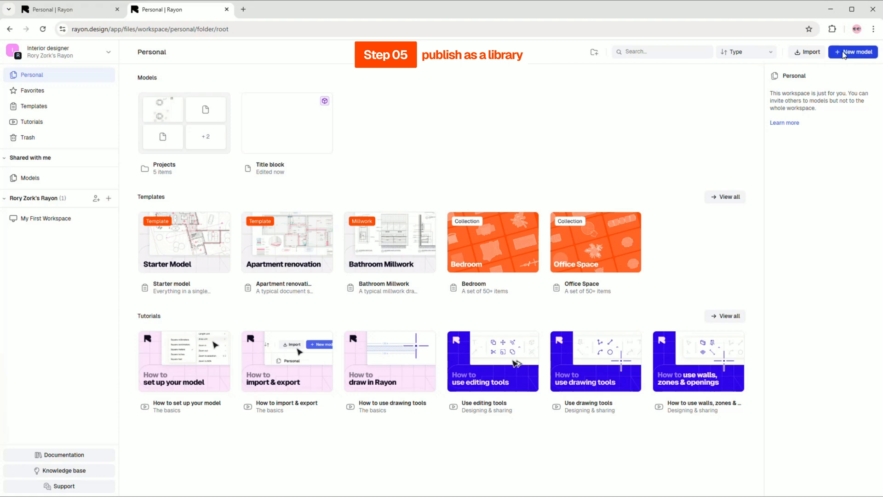
pyautogui.click(853, 52)
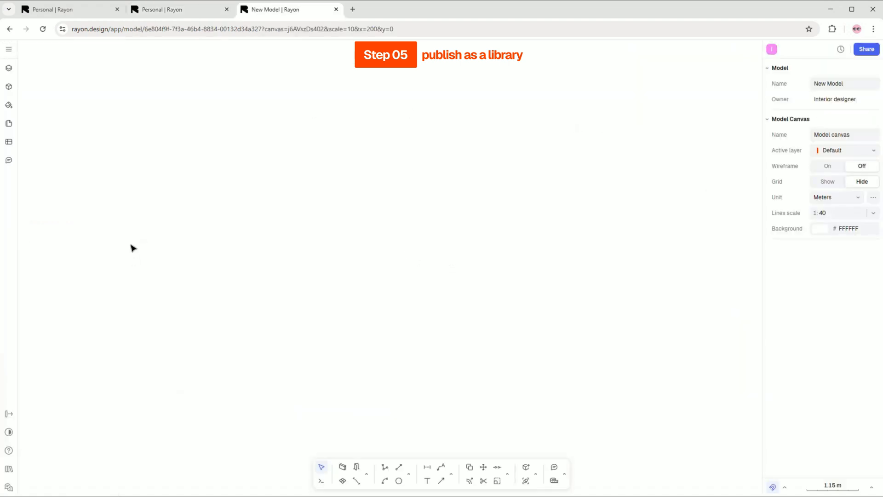
pyautogui.click(9, 86)
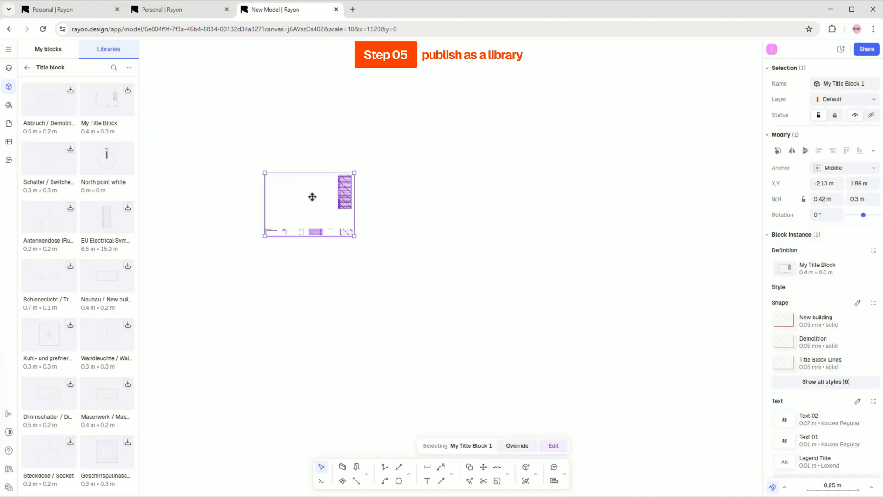
pyautogui.scroll(3)
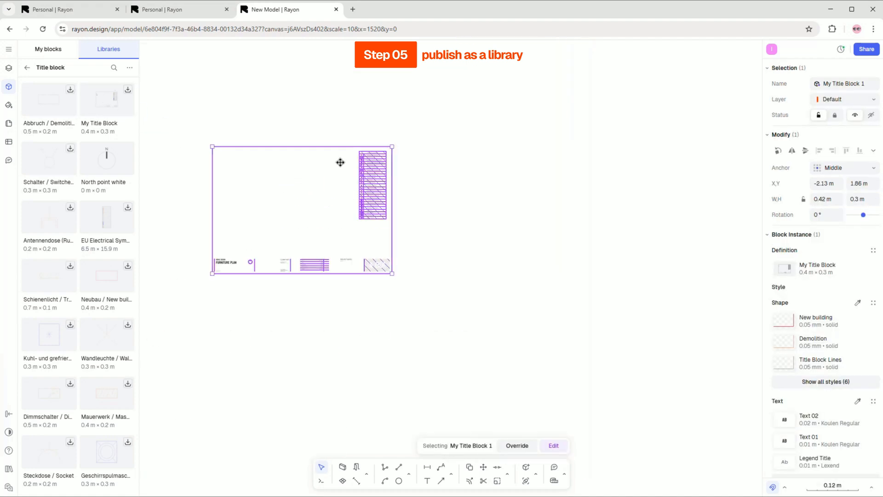
pyautogui.click(9, 68)
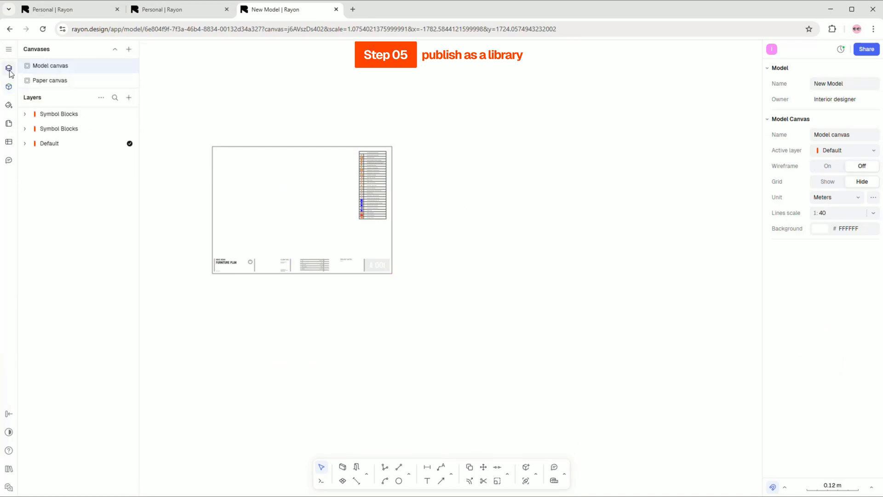
pyautogui.click(8, 86)
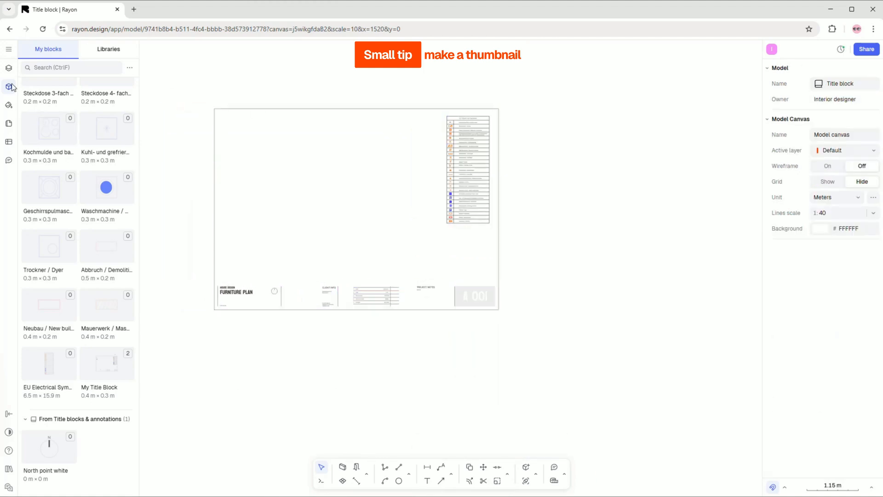
# Step: Add a second page framing the title sheet in the Title block model
pyautogui.click(8, 124)
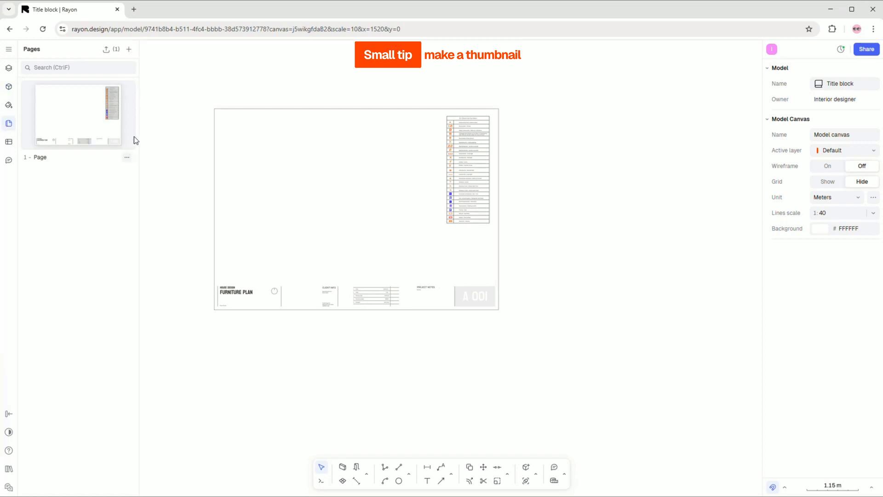
pyautogui.click(128, 50)
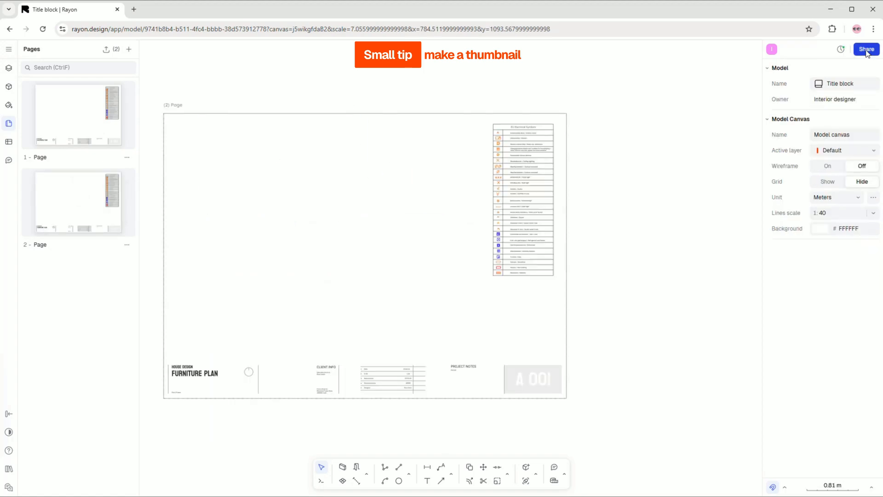
pyautogui.click(866, 49)
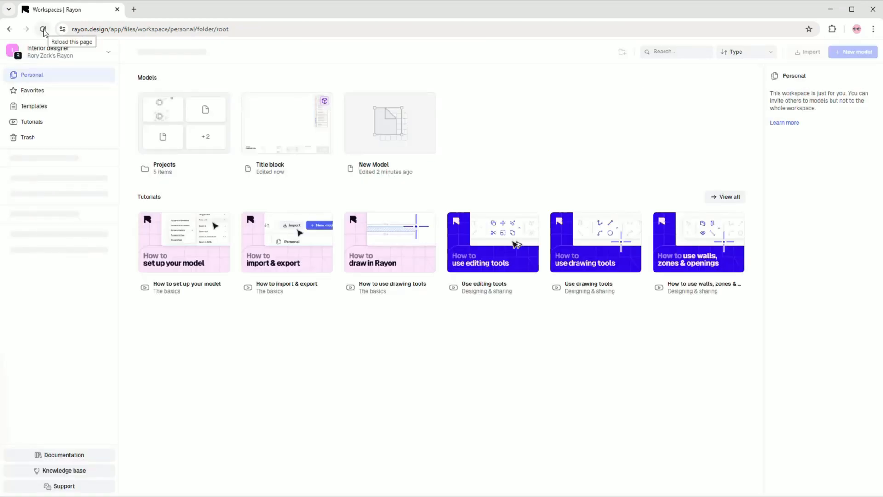
# Step: Reload the Personal workspace page to refresh the model thumbnails
pyautogui.click(43, 29)
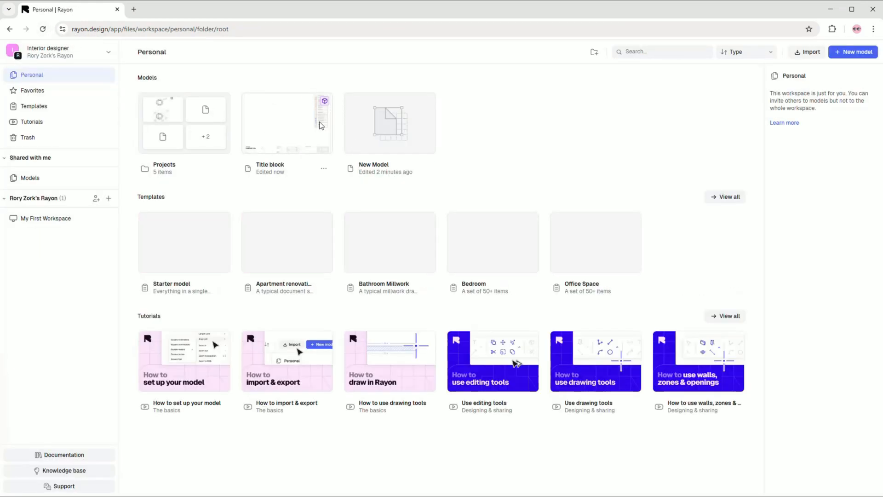